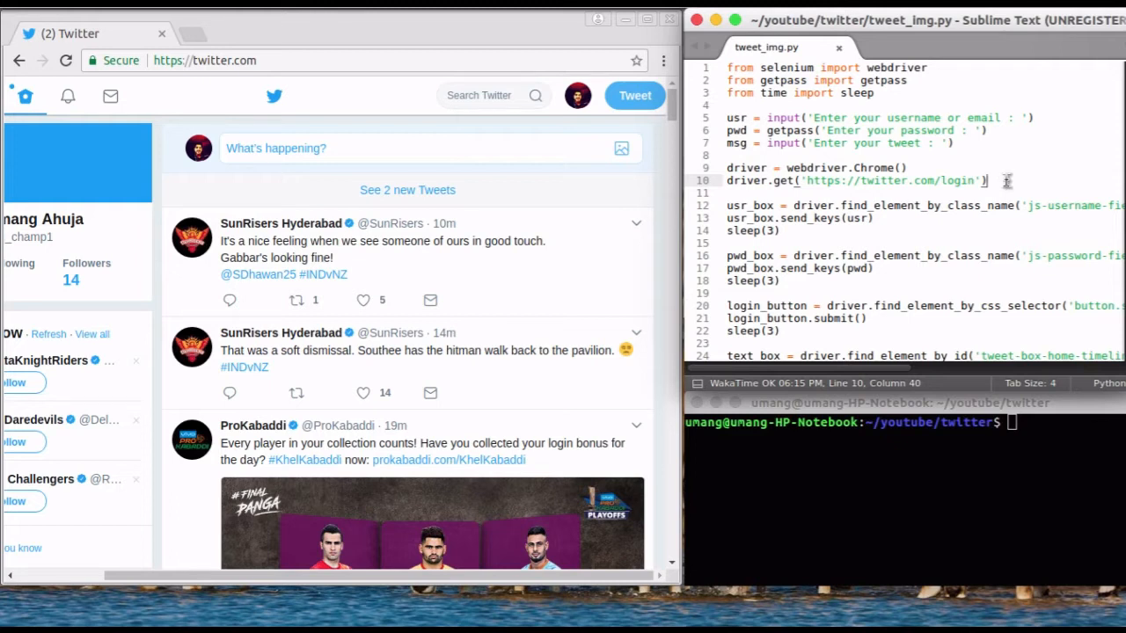
pyautogui.moveTo(1003, 180)
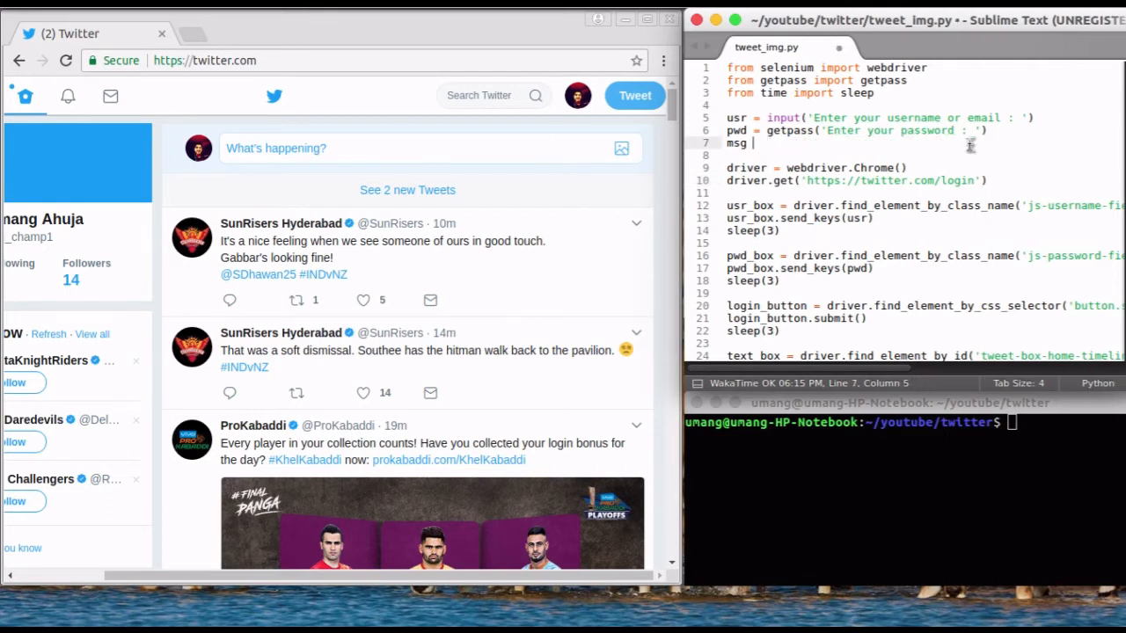
# - Rewrite line 7 as image_path = input('Enter your image path : ')
pyautogui.write('imag')
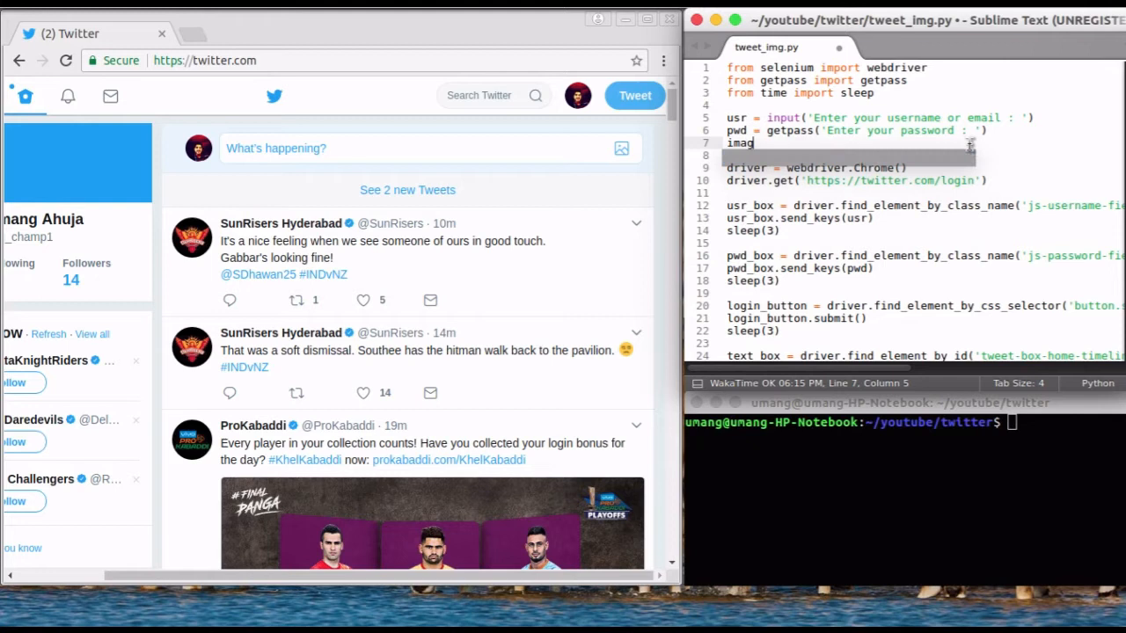
pyautogui.write('e_')
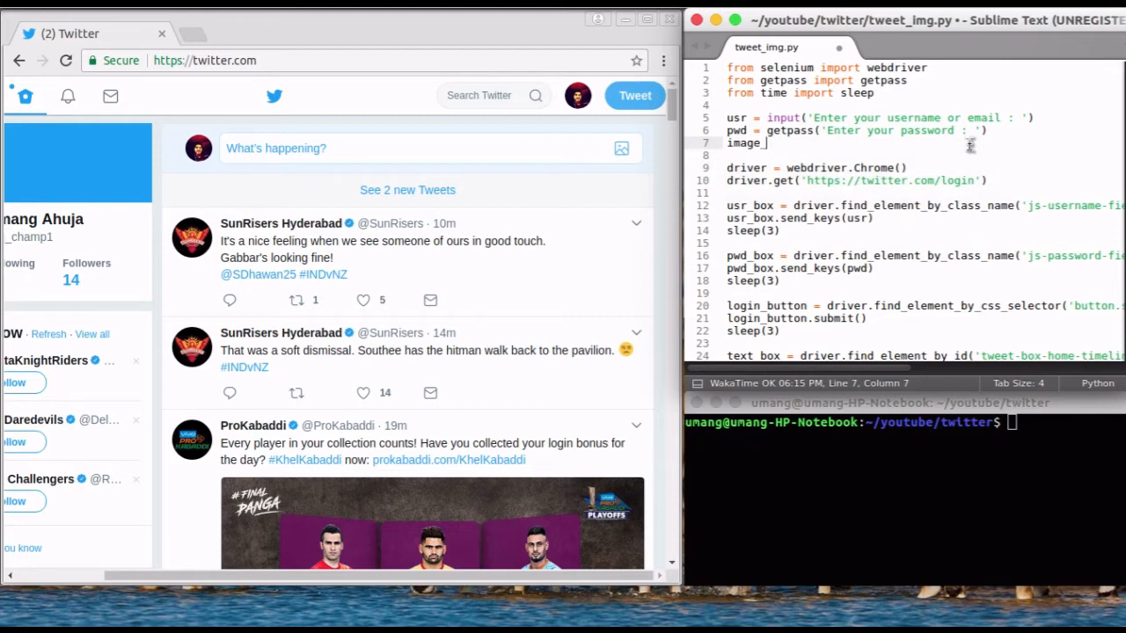
pyautogui.write('_path=')
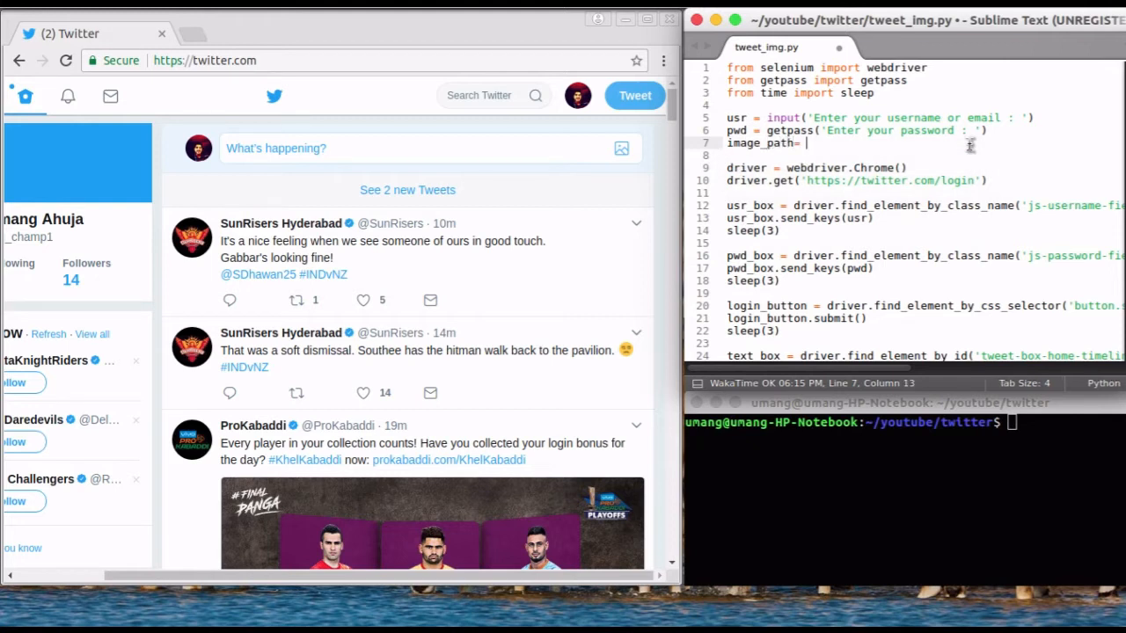
pyautogui.write('i')
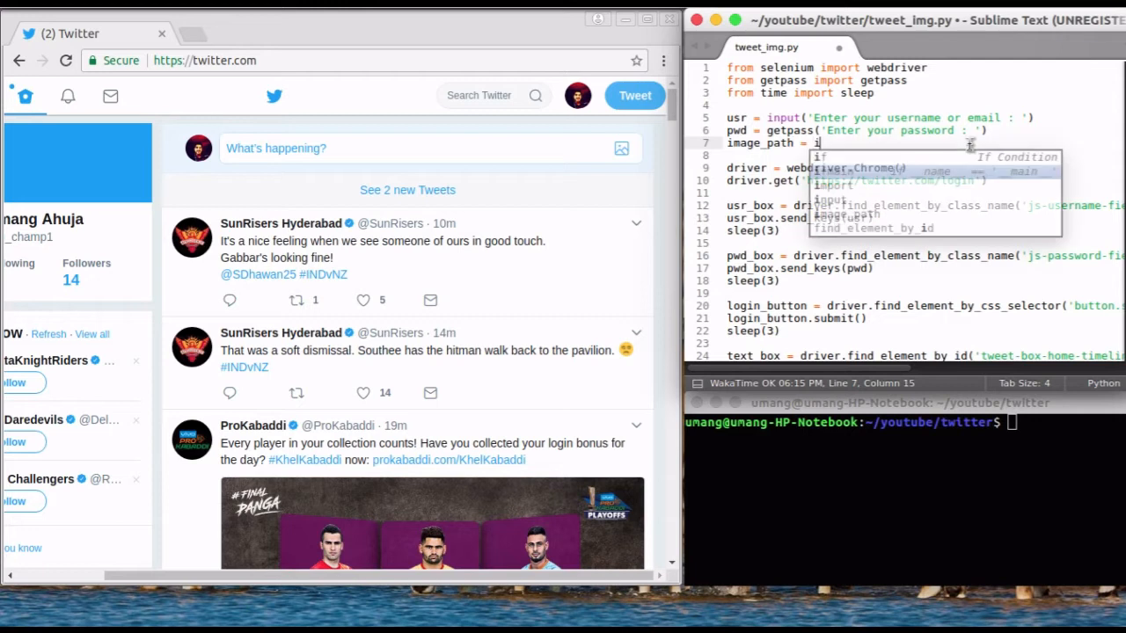
pyautogui.write("nput('')")
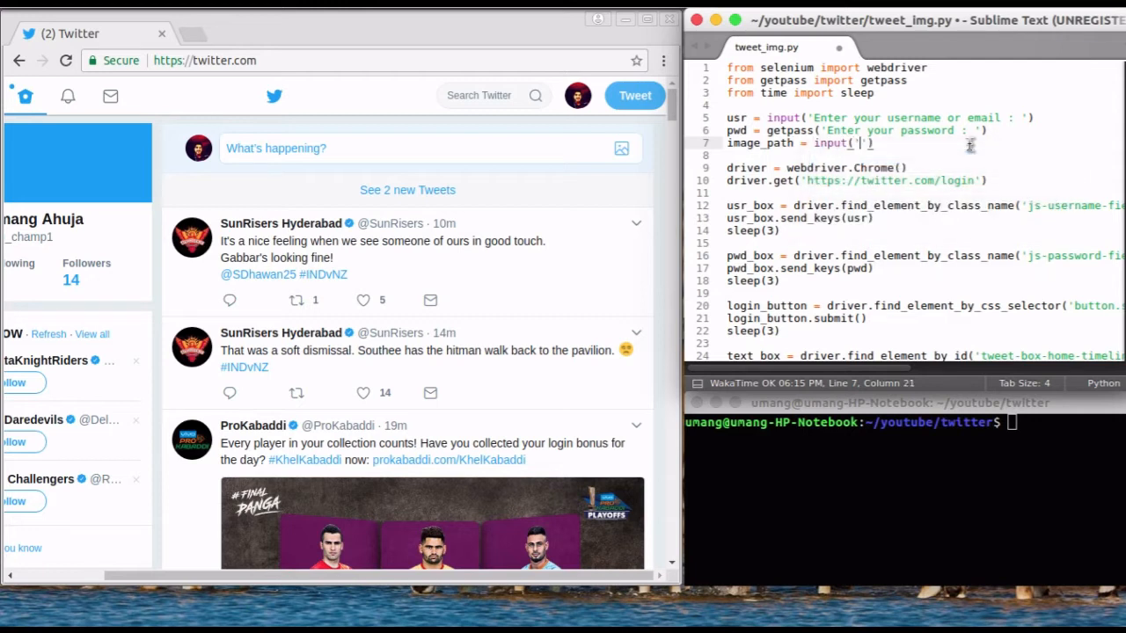
pyautogui.write('Enter your image path :')
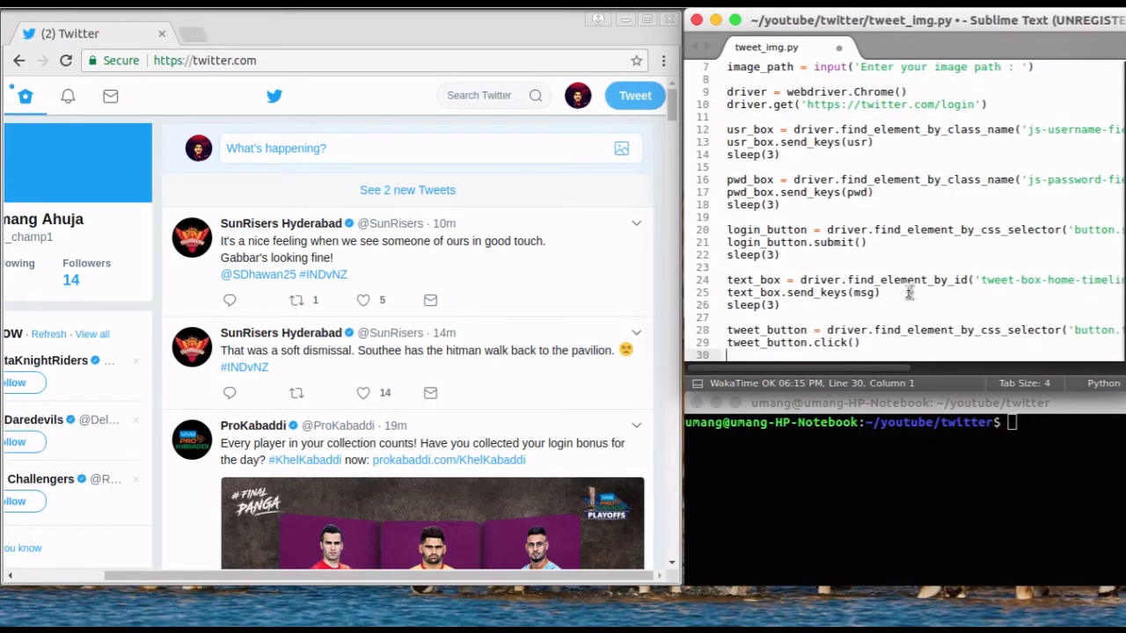
# - Delete the text_box find_element and send_keys lines (24–25)
pyautogui.moveTo(728, 279); pyautogui.dragTo(880, 292)
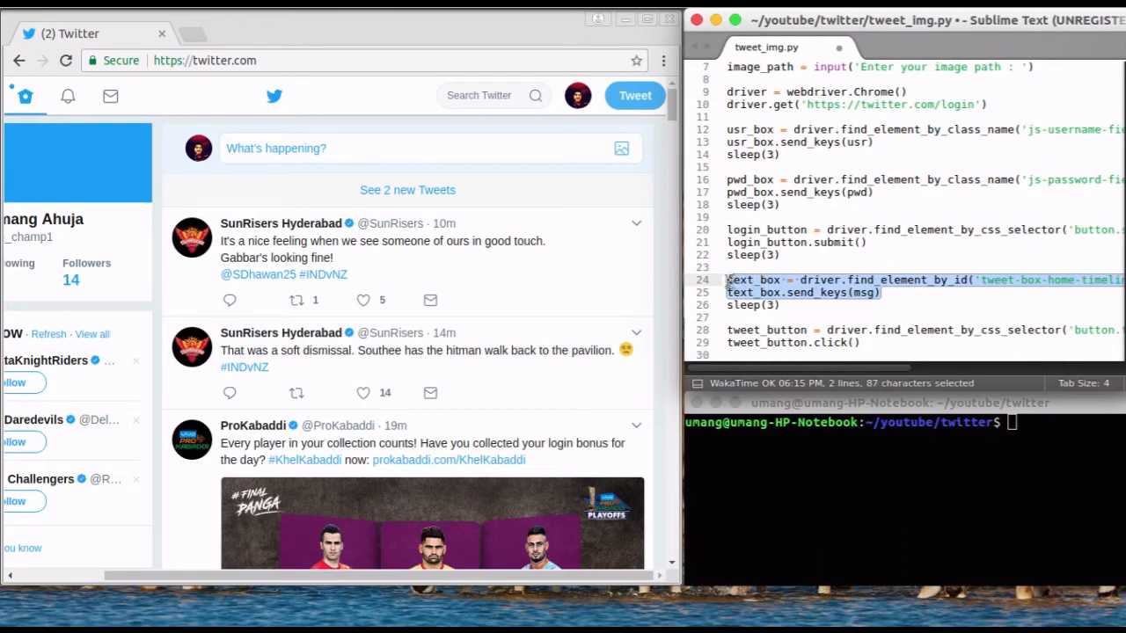
pyautogui.press('Delete')
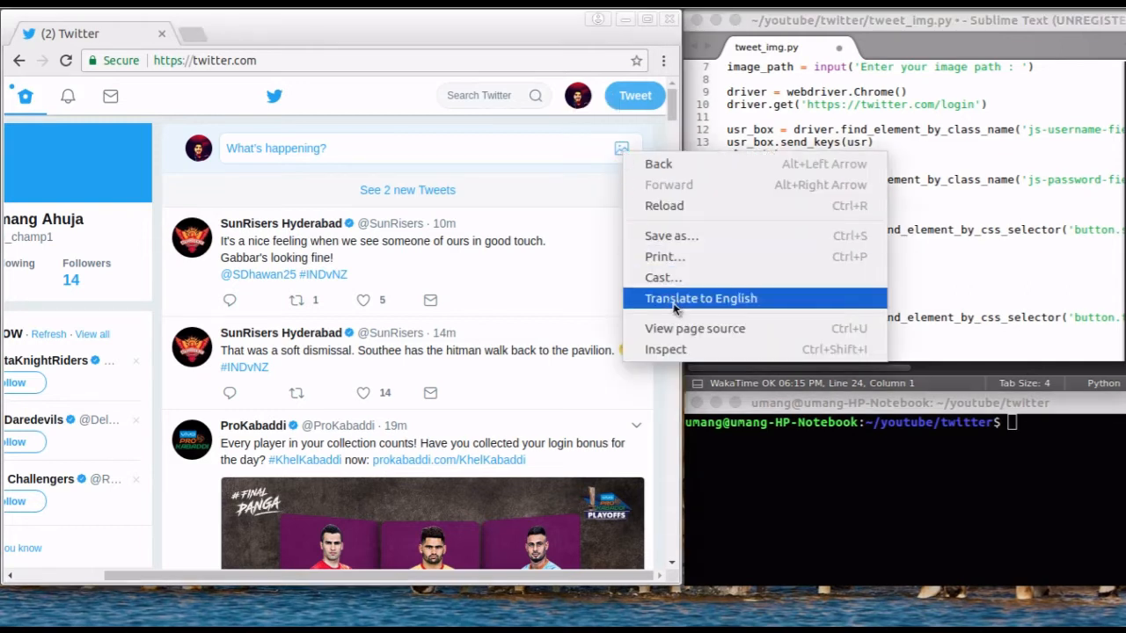
pyautogui.moveTo(672, 349)
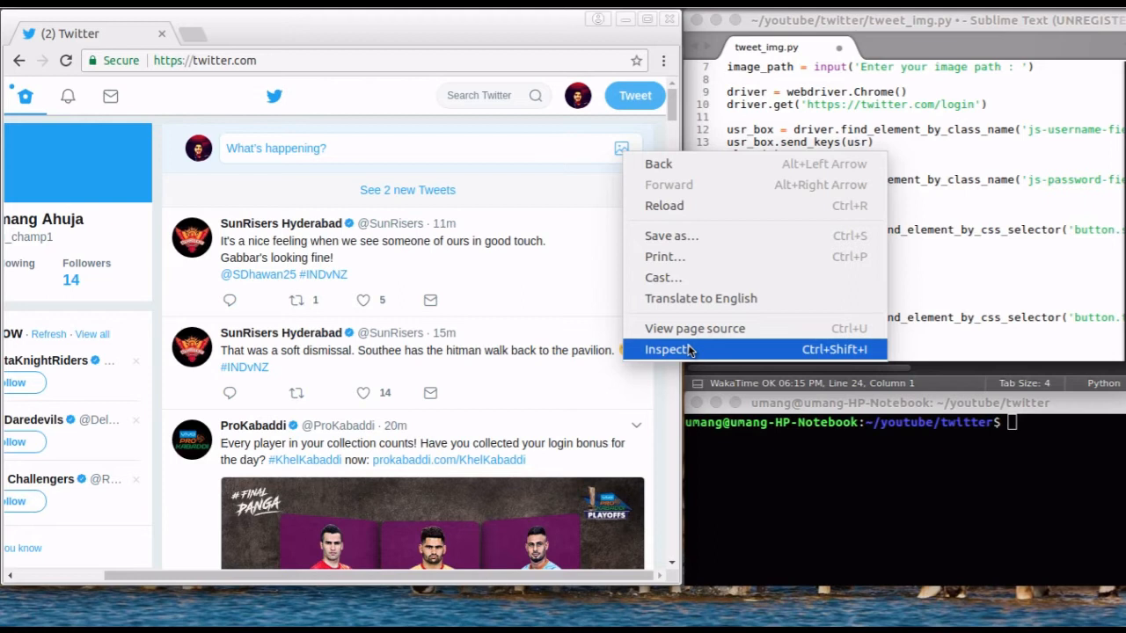
# - Inspect the tweet composer's Add photo icon to reveal its file input element
pyautogui.click(669, 349)
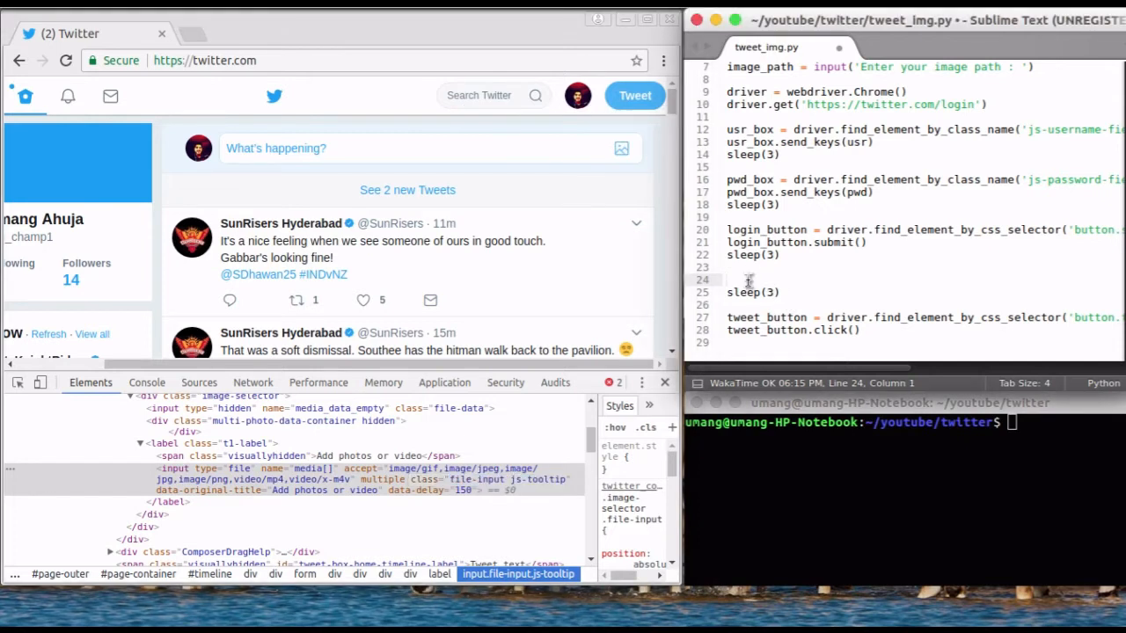
# - Add image_box lookup by 'input.file-input.js-tooltip' sending image_path, and save tweet_img.py
pyautogui.write('image b')
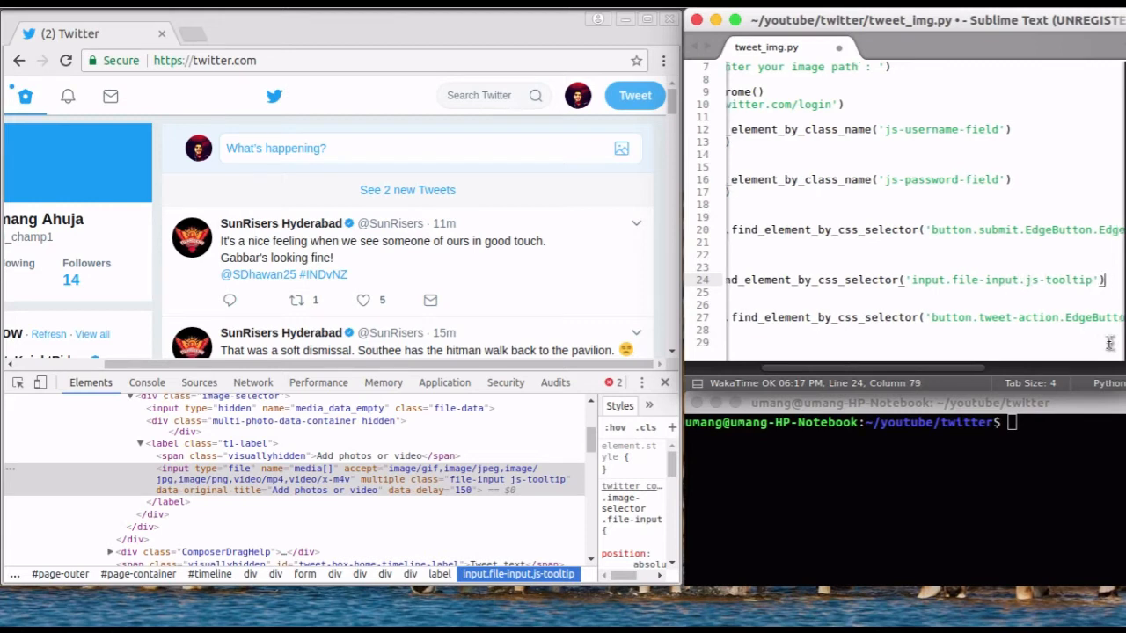
pyautogui.write('image_box')
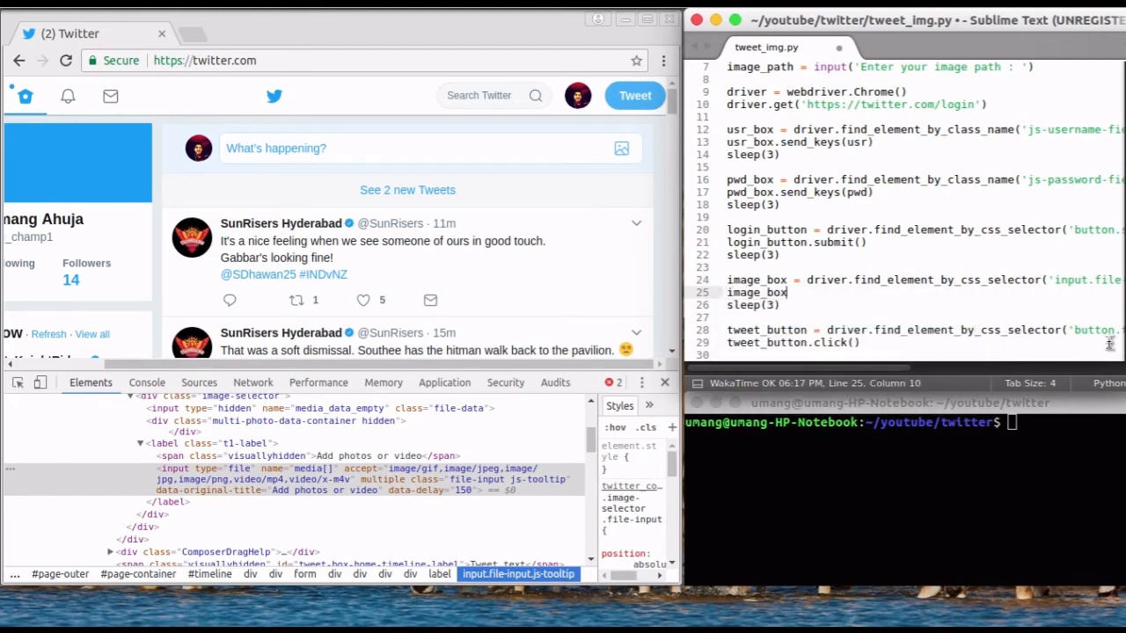
pyautogui.write('.send_keys(')
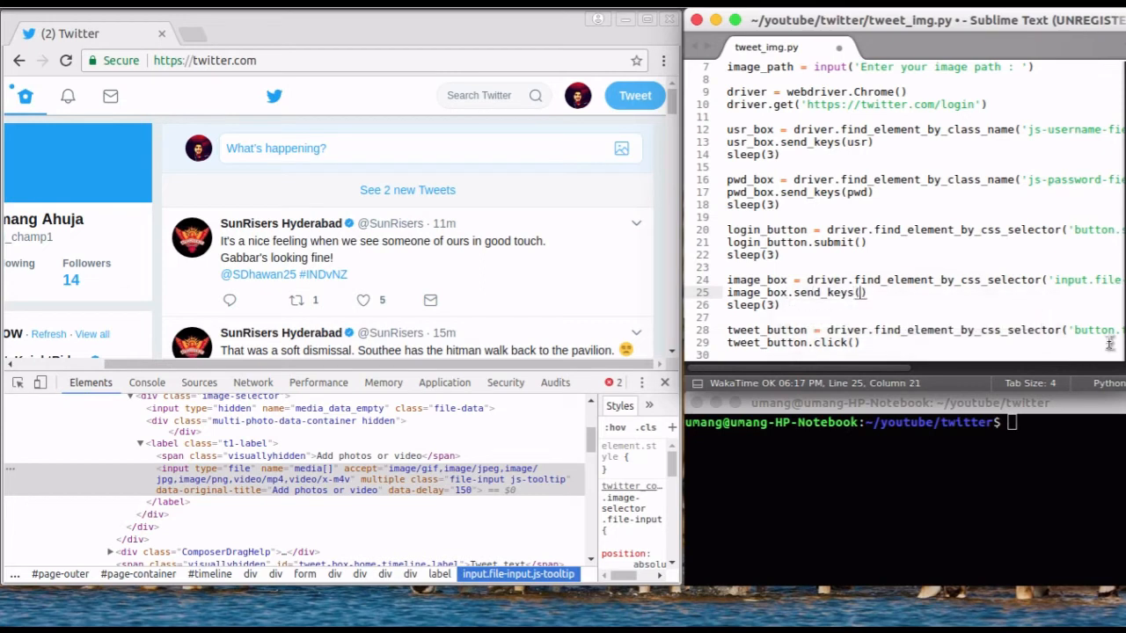
pyautogui.write('m')
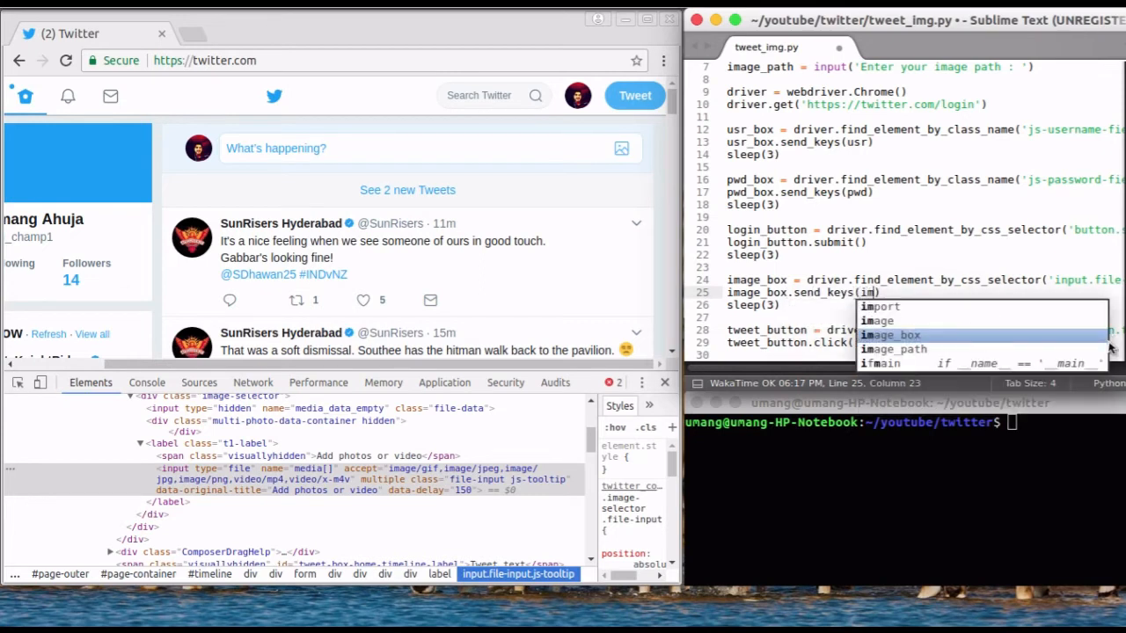
pyautogui.press('Tab')
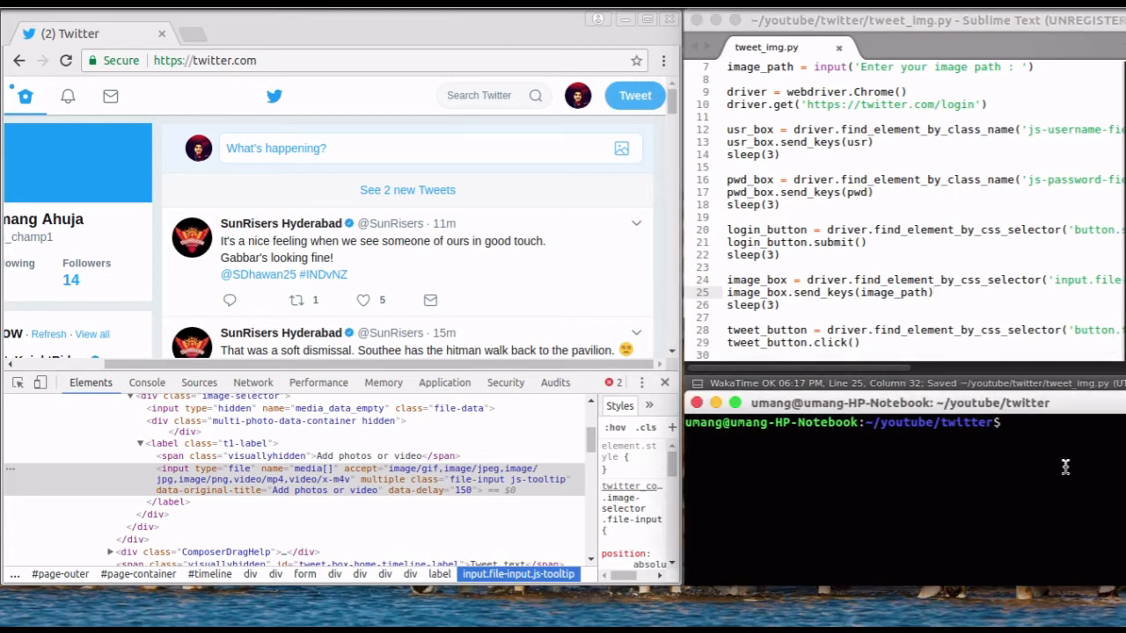
pyautogui.write('python3')
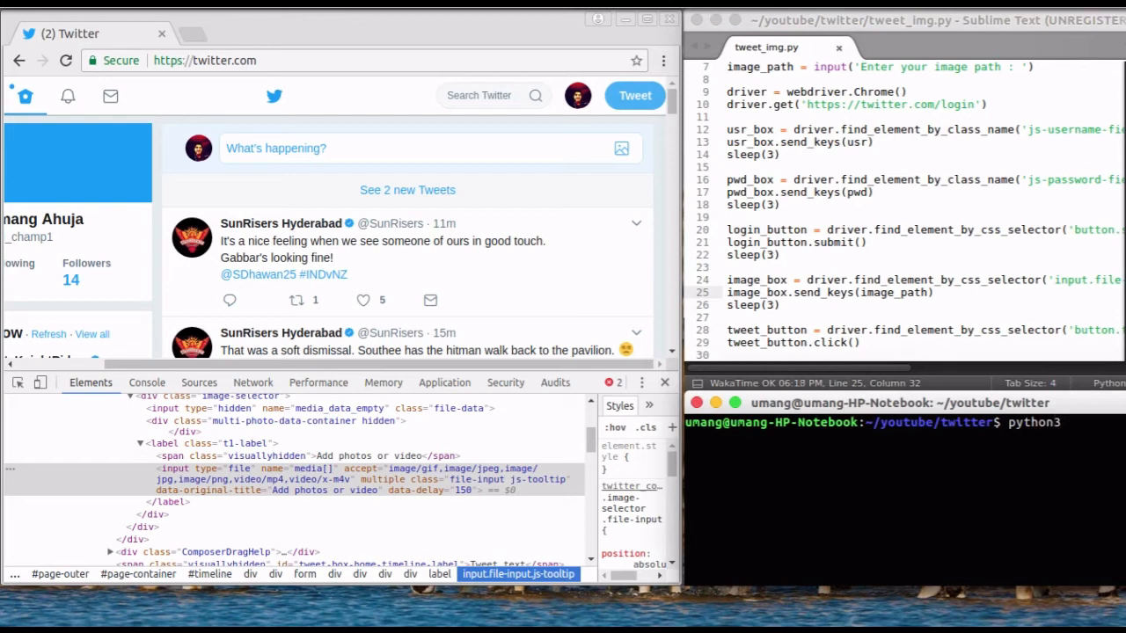
pyautogui.write('tweet_img.py')
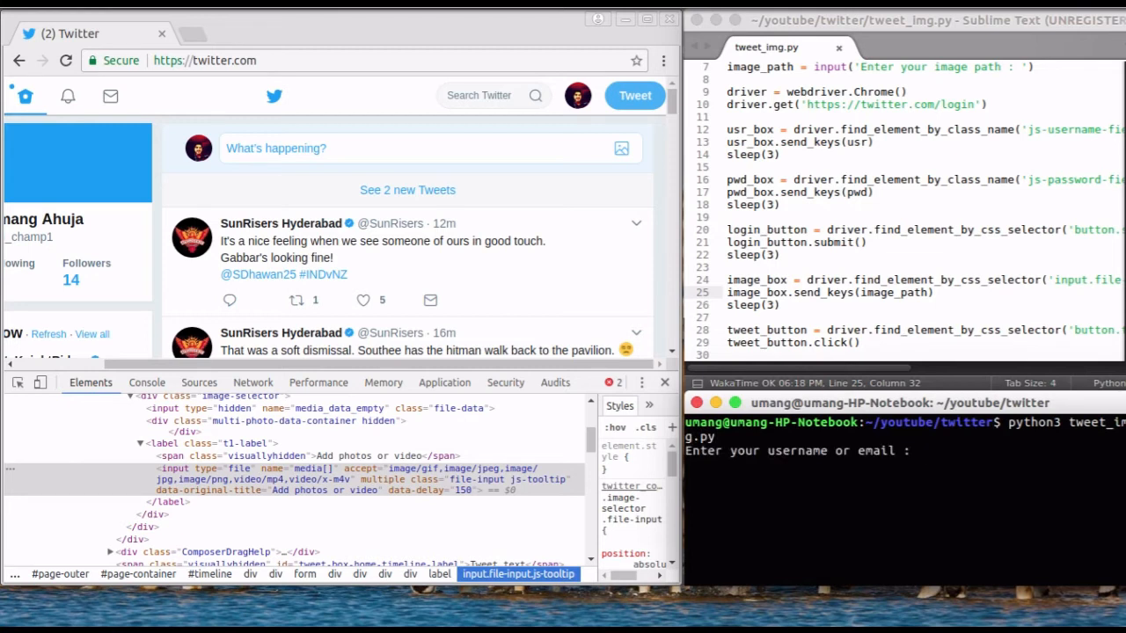
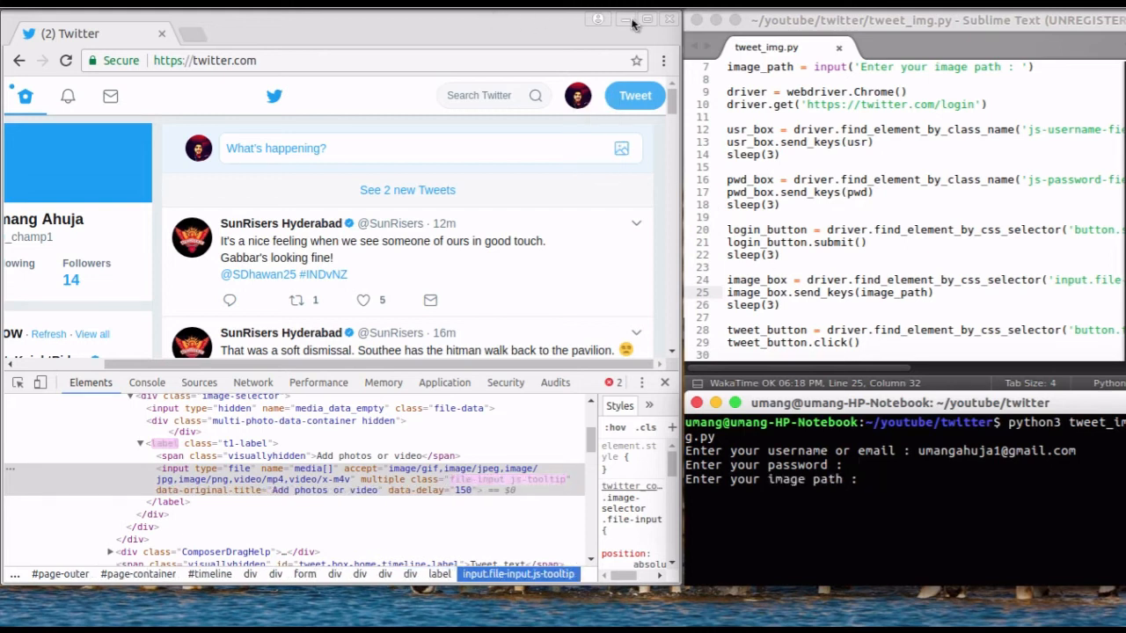
# - Minimize Chrome and open new.jpg's Properties, selecting its /home/umang/Desktop location
pyautogui.click(624, 20)
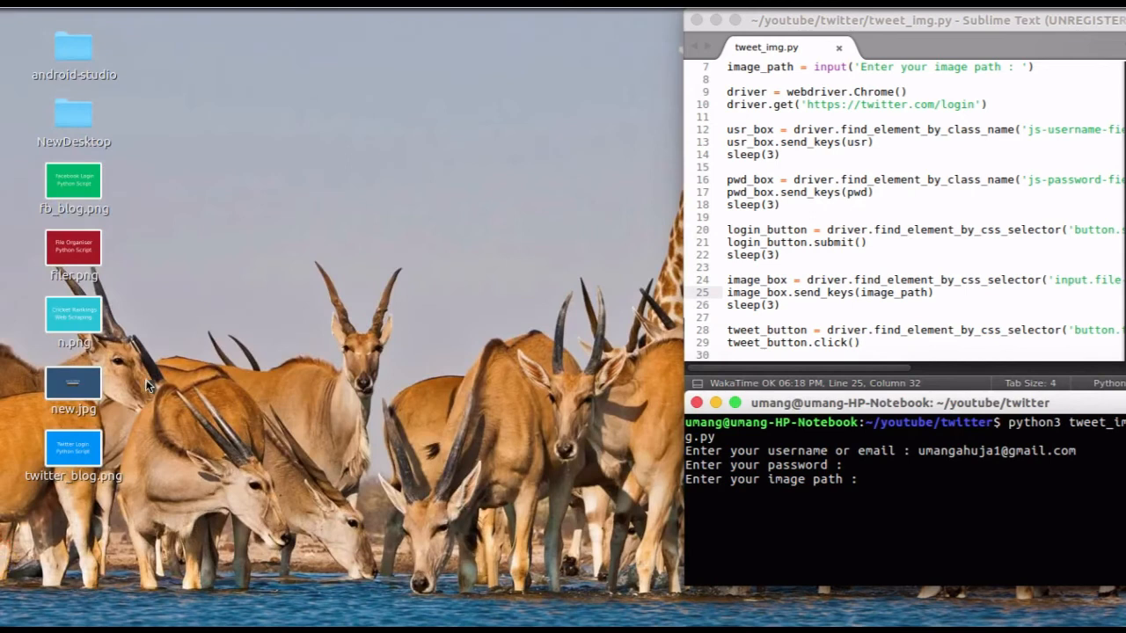
pyautogui.rightClick(73, 382)
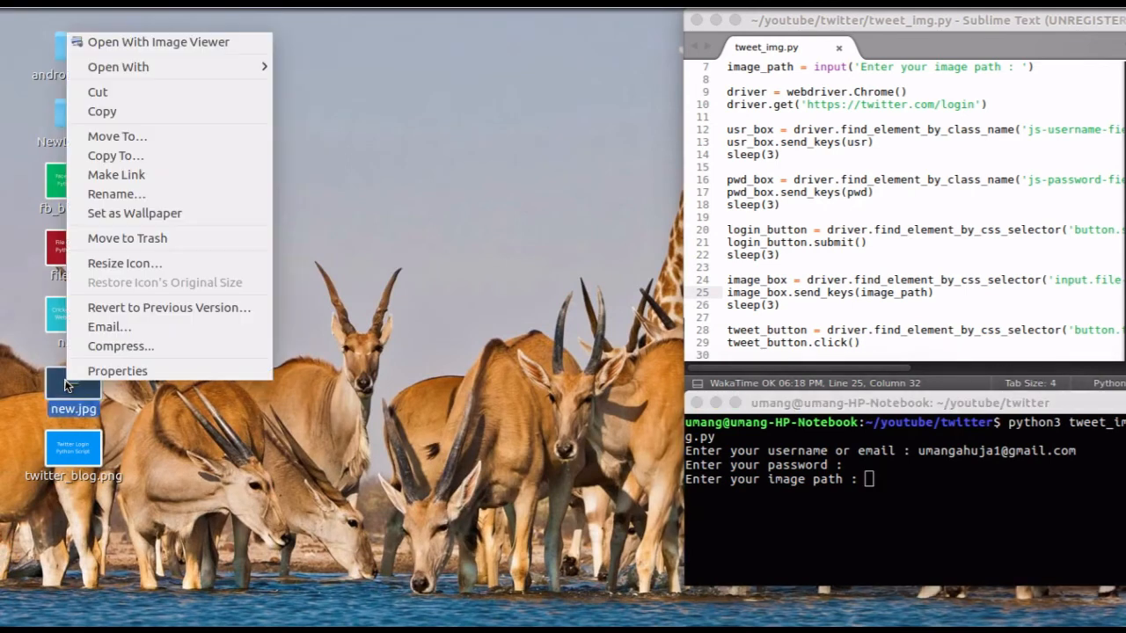
pyautogui.click(117, 370)
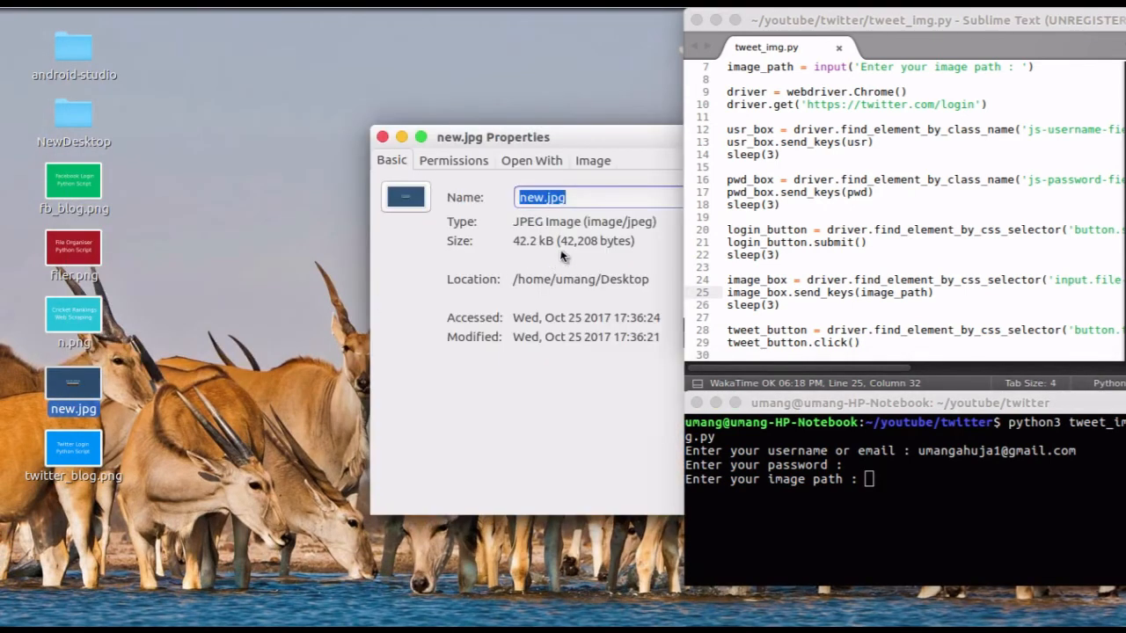
pyautogui.doubleClick(627, 279)
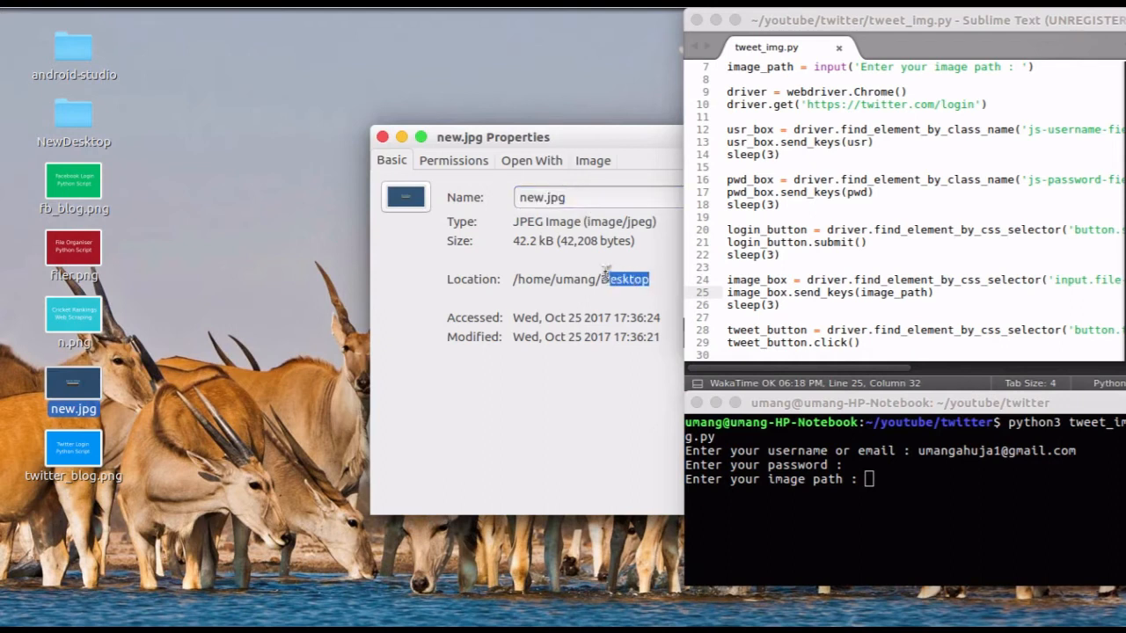
pyautogui.tripleClick(581, 279)
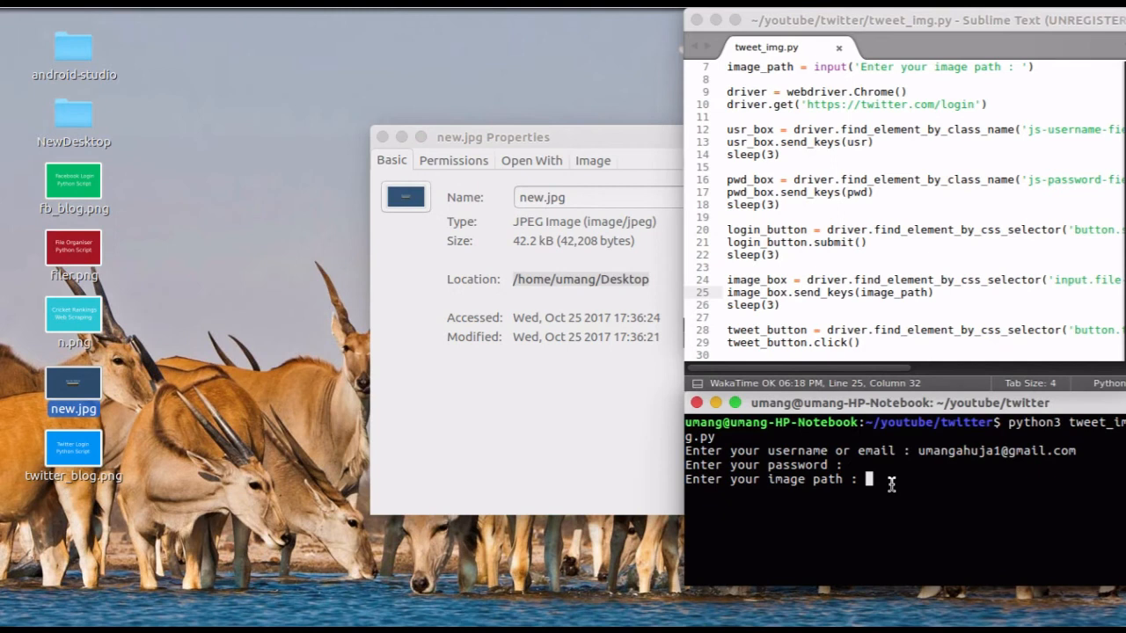
# - Enter /home/umang/Desktop/new.jpg at the script's image path prompt
pyautogui.write('/home/umang/Desktop')
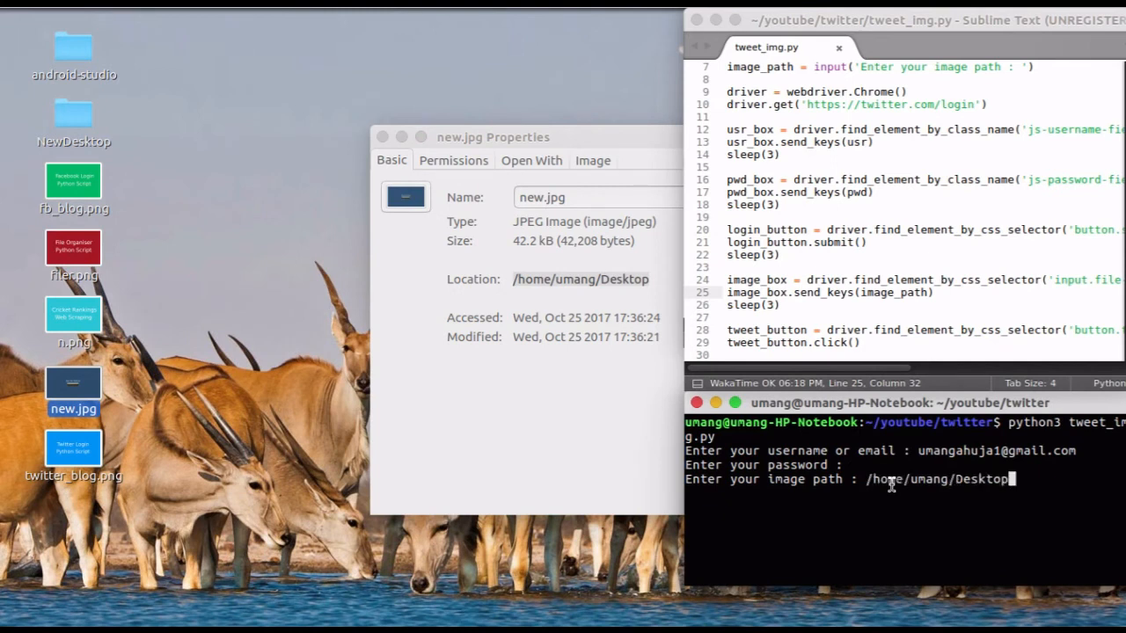
pyautogui.write('new.')
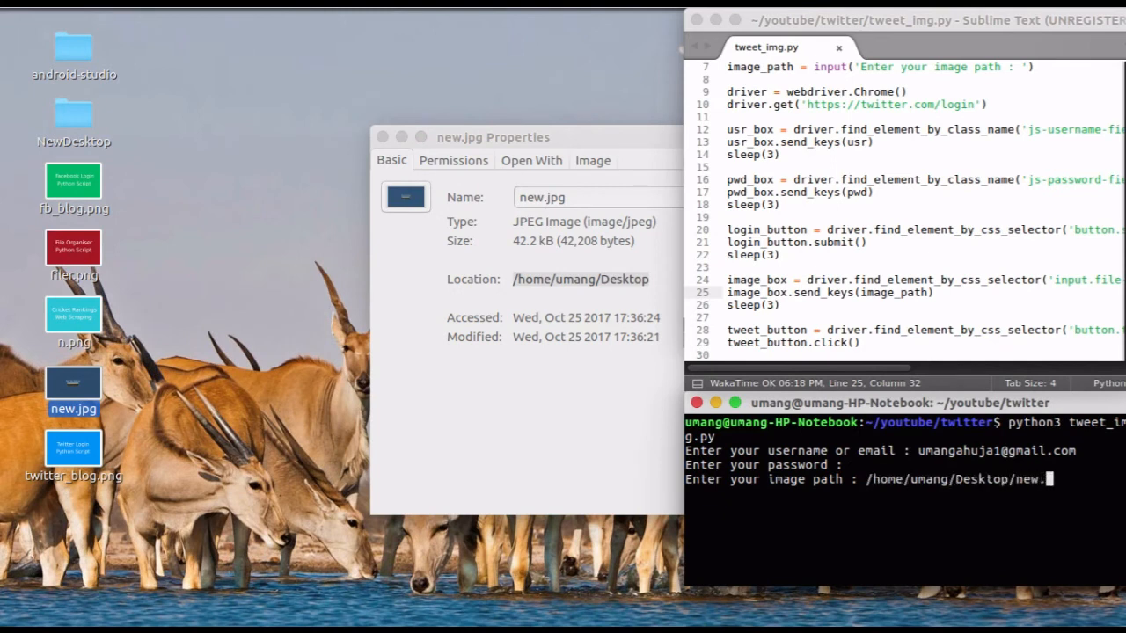
pyautogui.write('jpg')
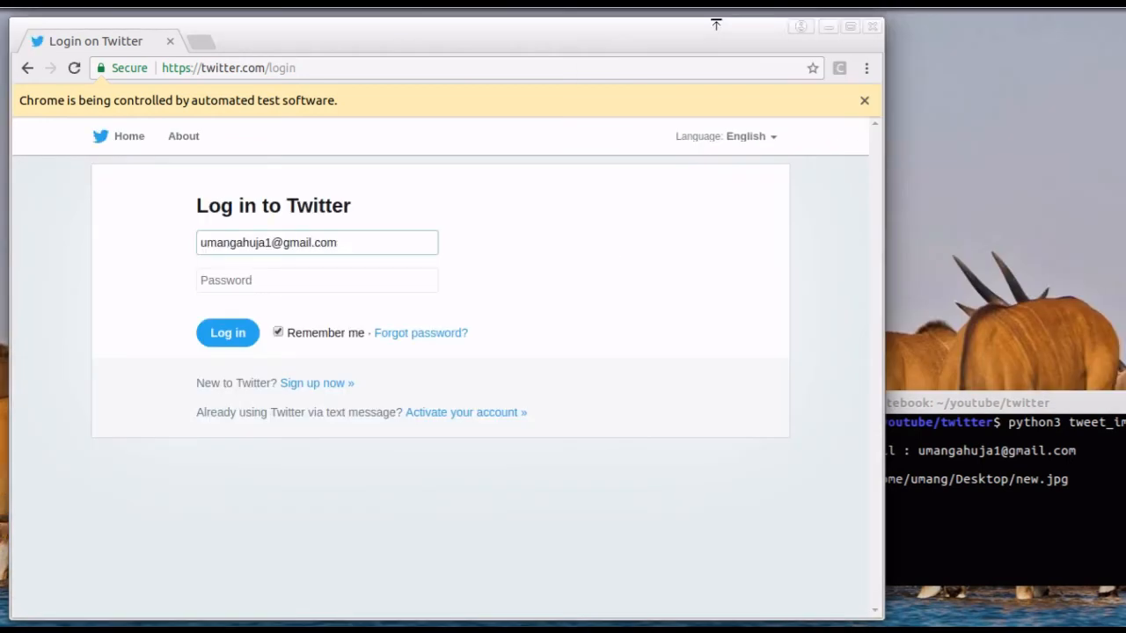
# - Watch automated Chrome log in to Twitter and post new.jpg as a tweet
pyautogui.click(316, 242)
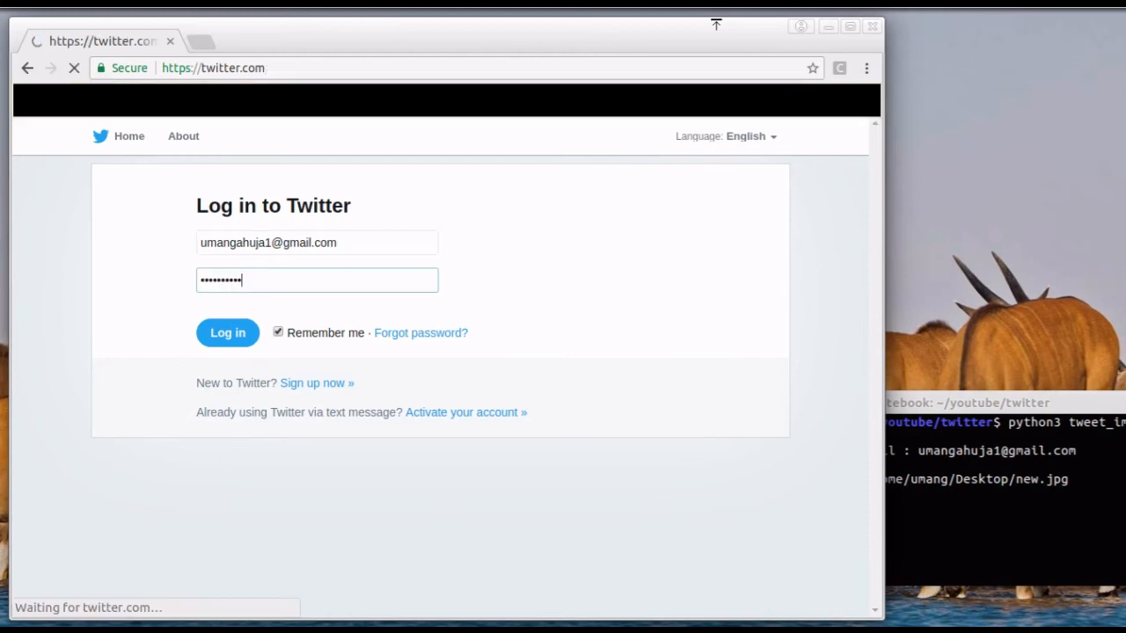
pyautogui.click(228, 332)
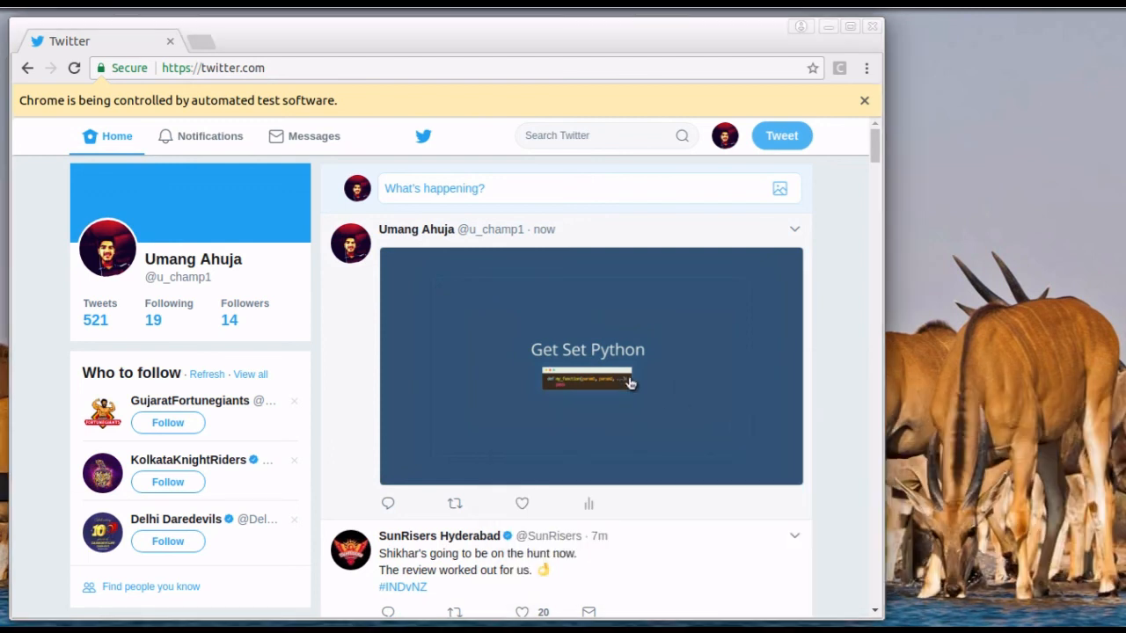
pyautogui.moveTo(653, 380)
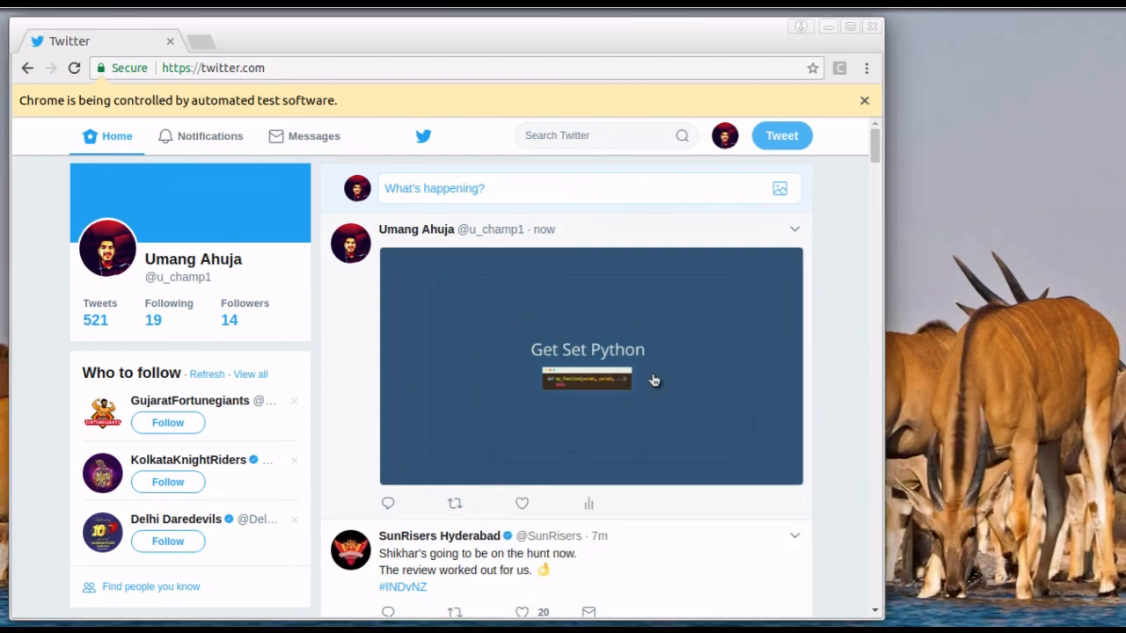